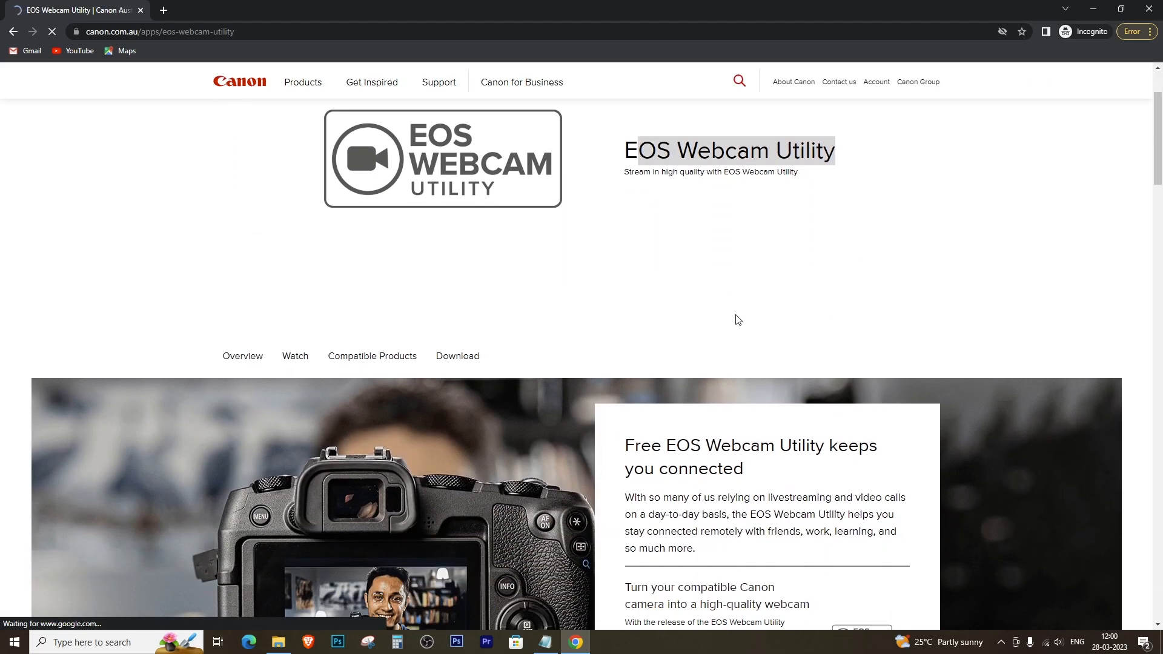
Scroll the EOS Webcam Utility page past the compatible cameras to the Windows and macOS downloads
scroll(down, 3)
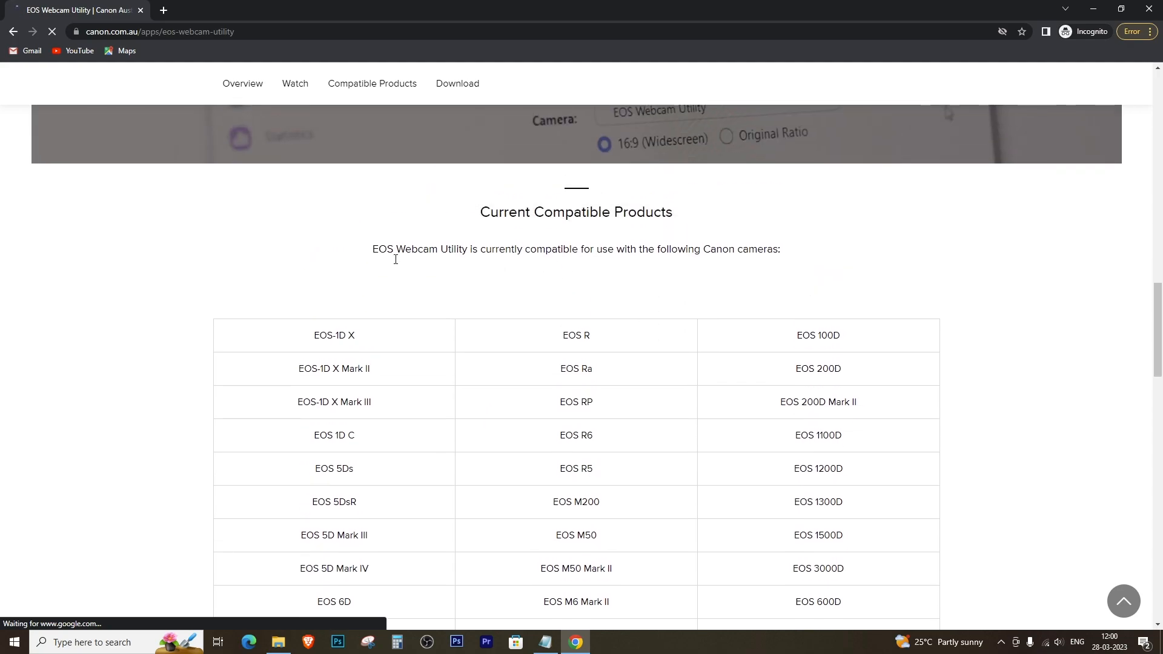
scroll(down, 3)
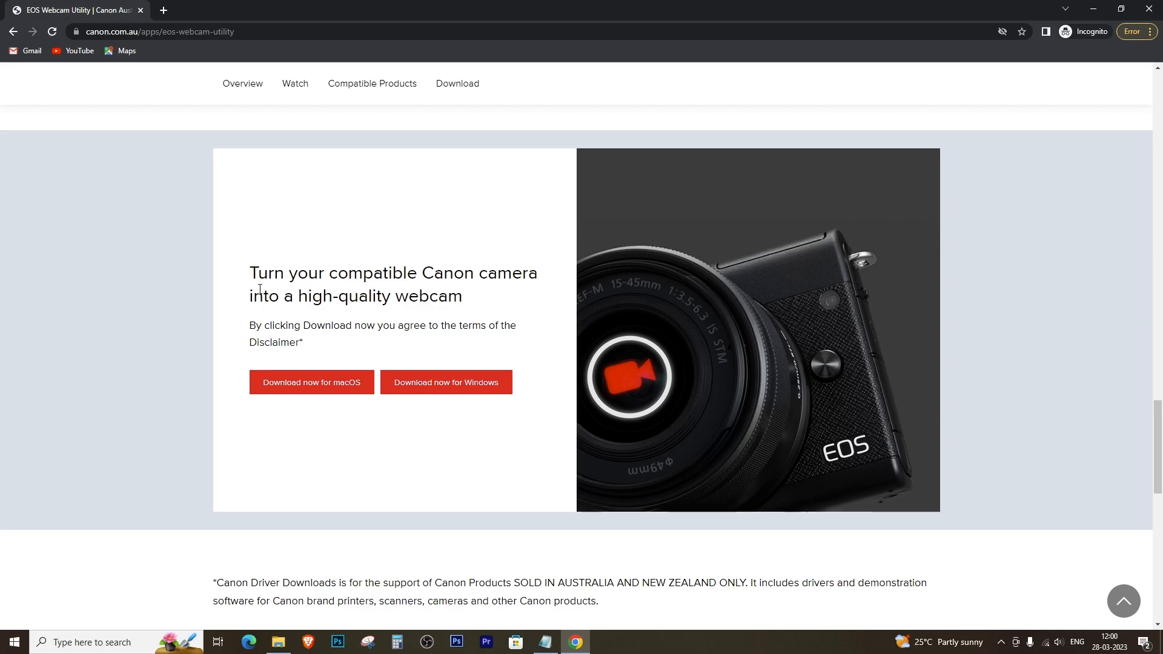
mouse_move(312, 381)
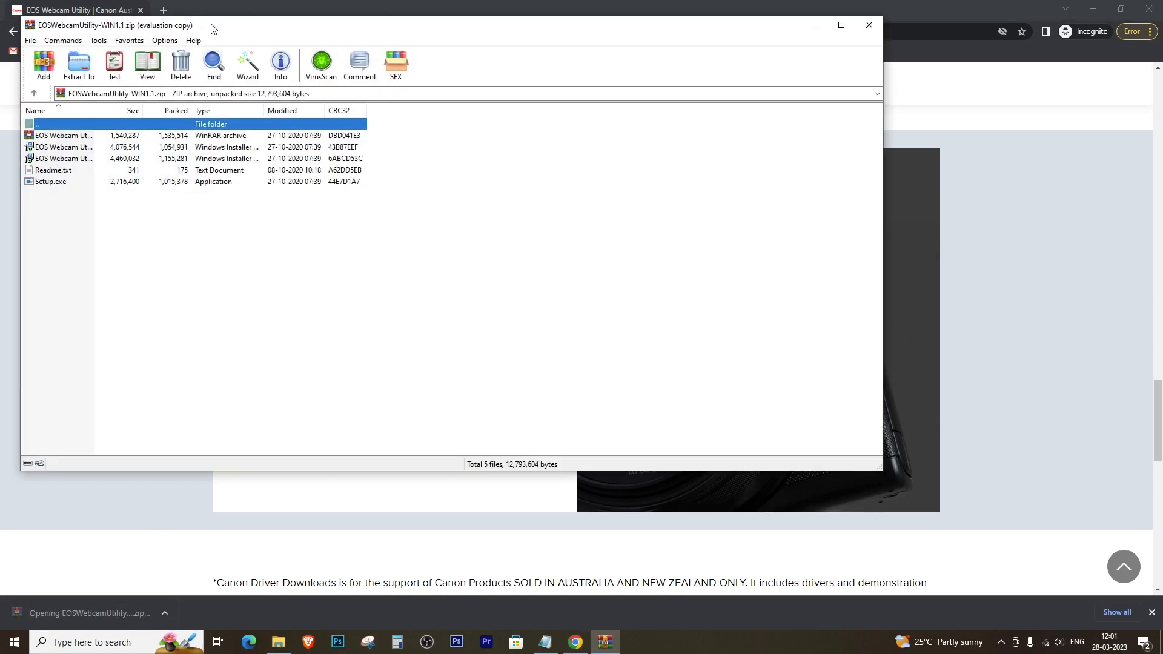
Run Setup.exe from the archive, keep English and the default folder, then check the Canon folder in Program Files
double_click(51, 180)
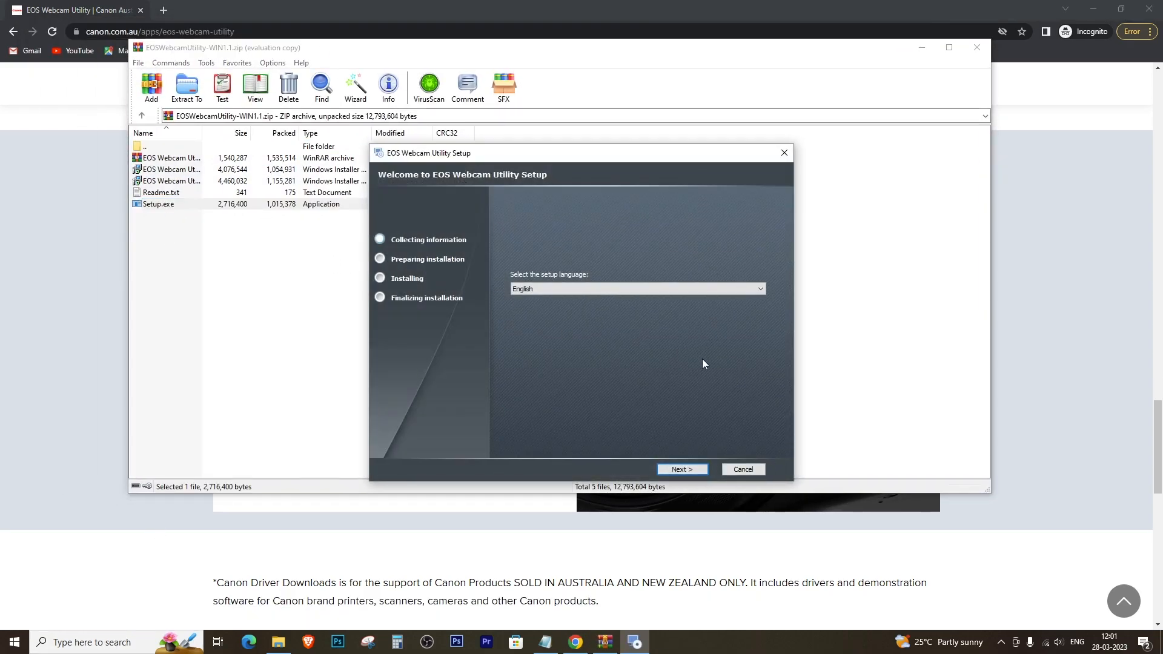
click(680, 469)
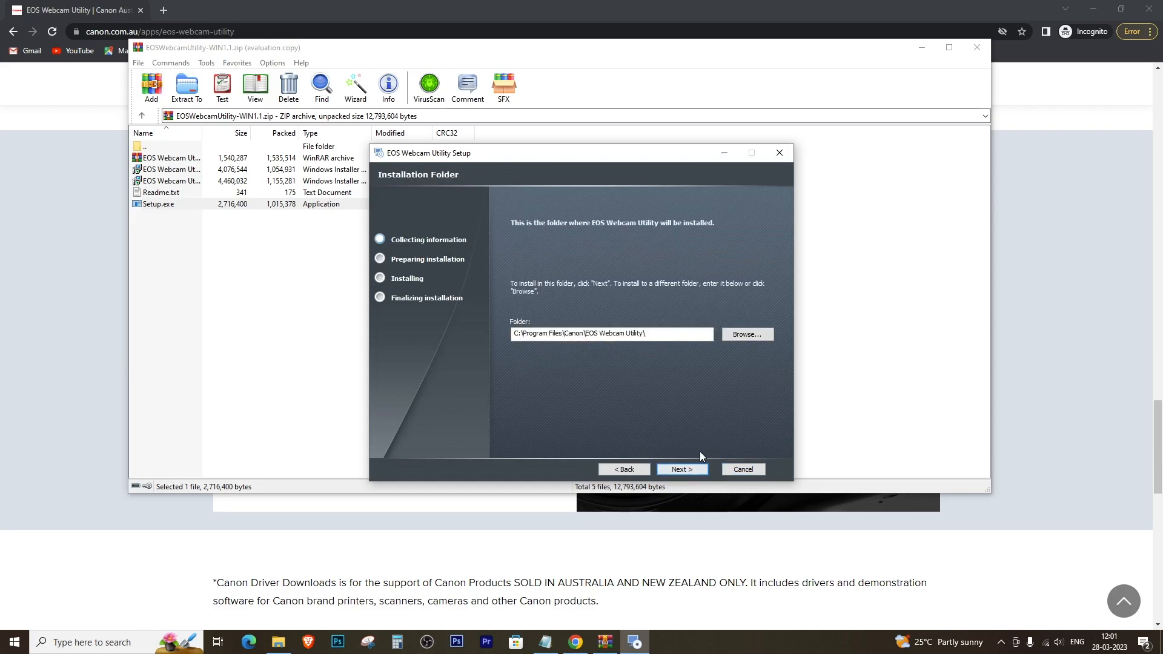
click(679, 469)
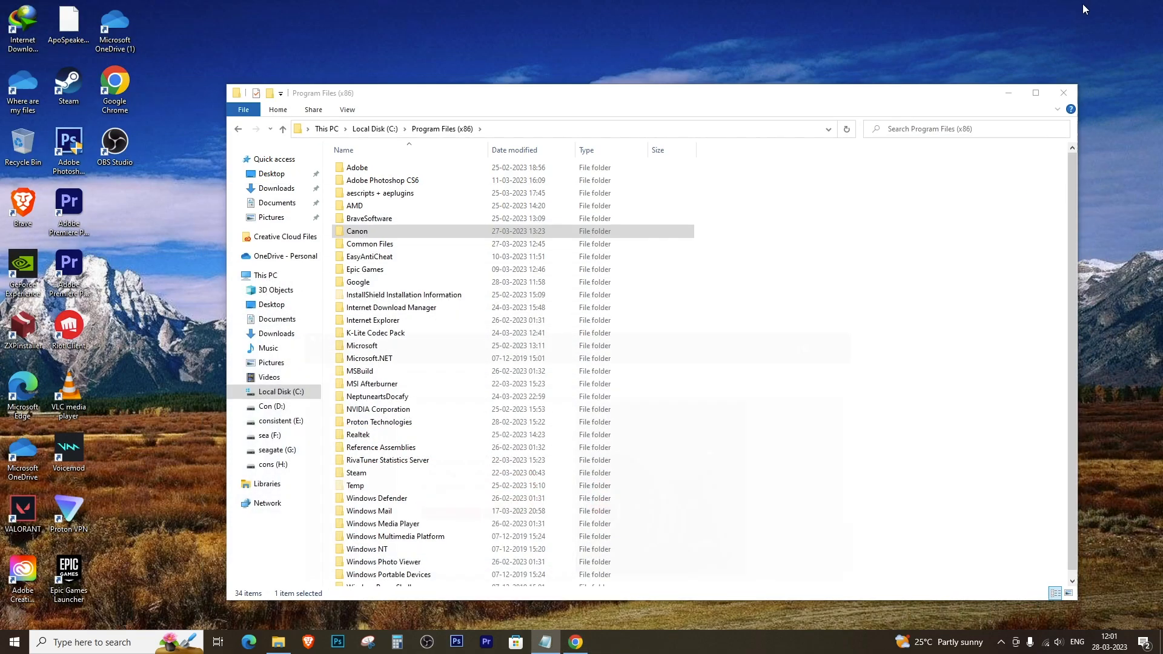
click(1062, 93)
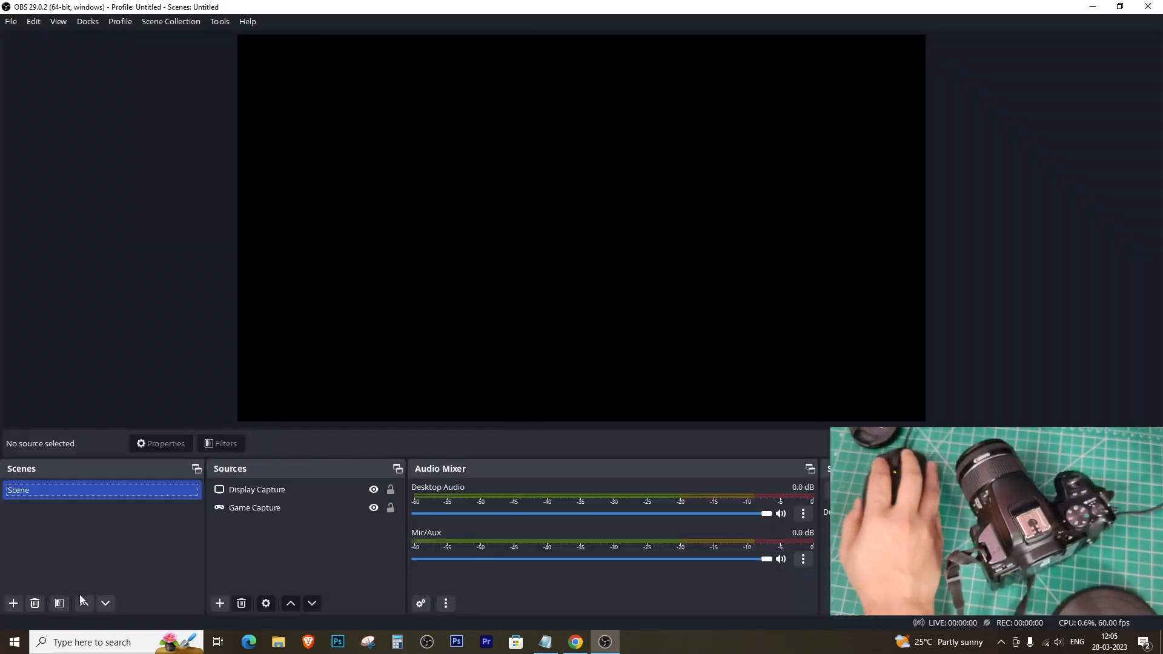
Create a new scene named 'camera'
click(12, 603)
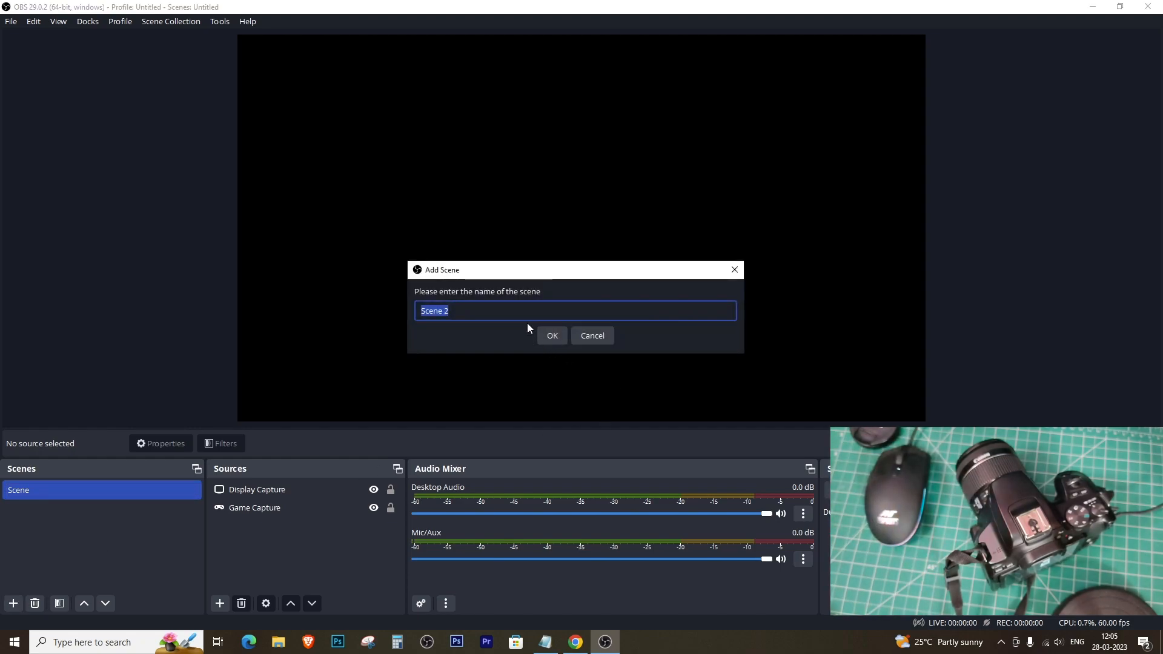
text(camera)
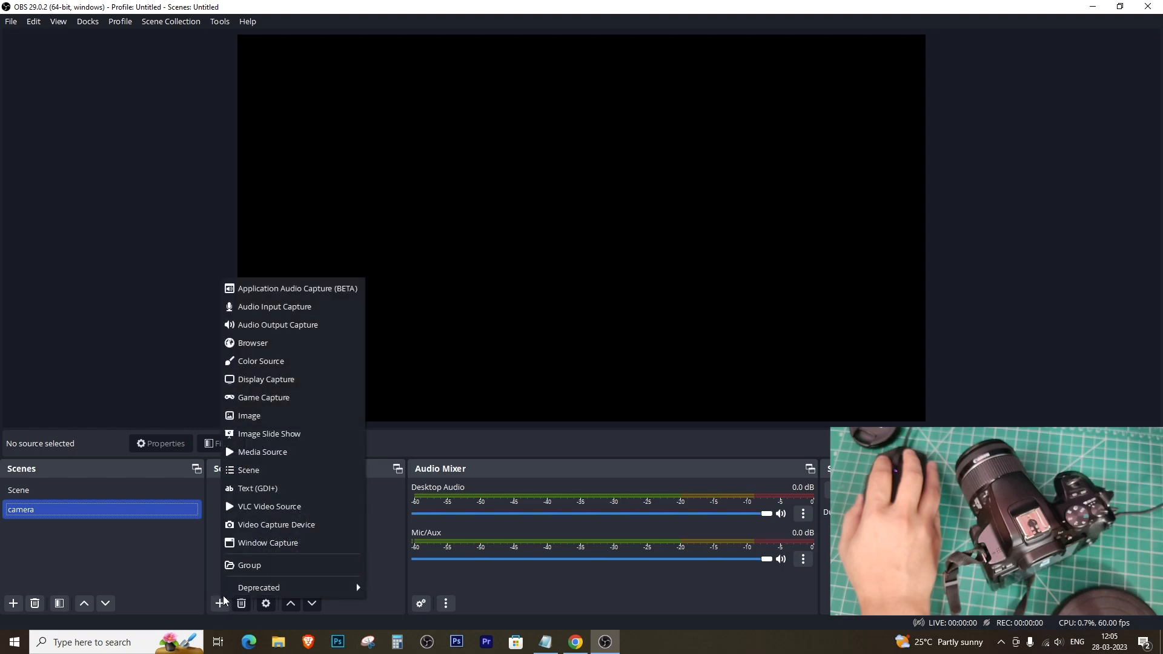
mouse_move(276, 525)
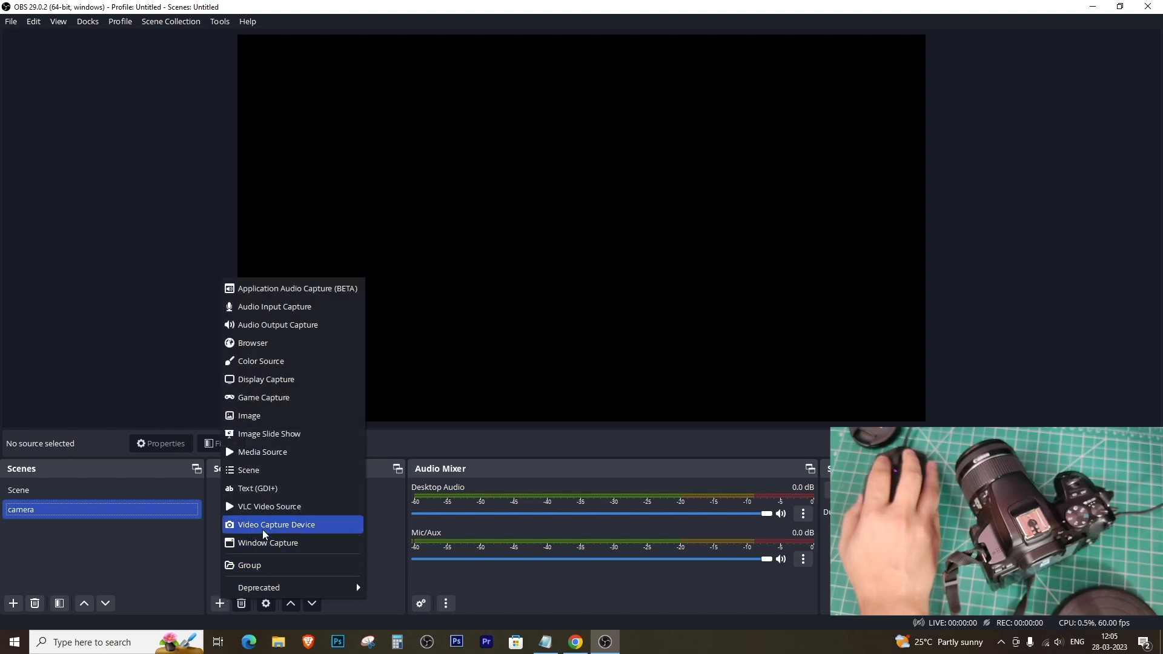
Add a new Video Capture Device source to the camera scene
click(276, 524)
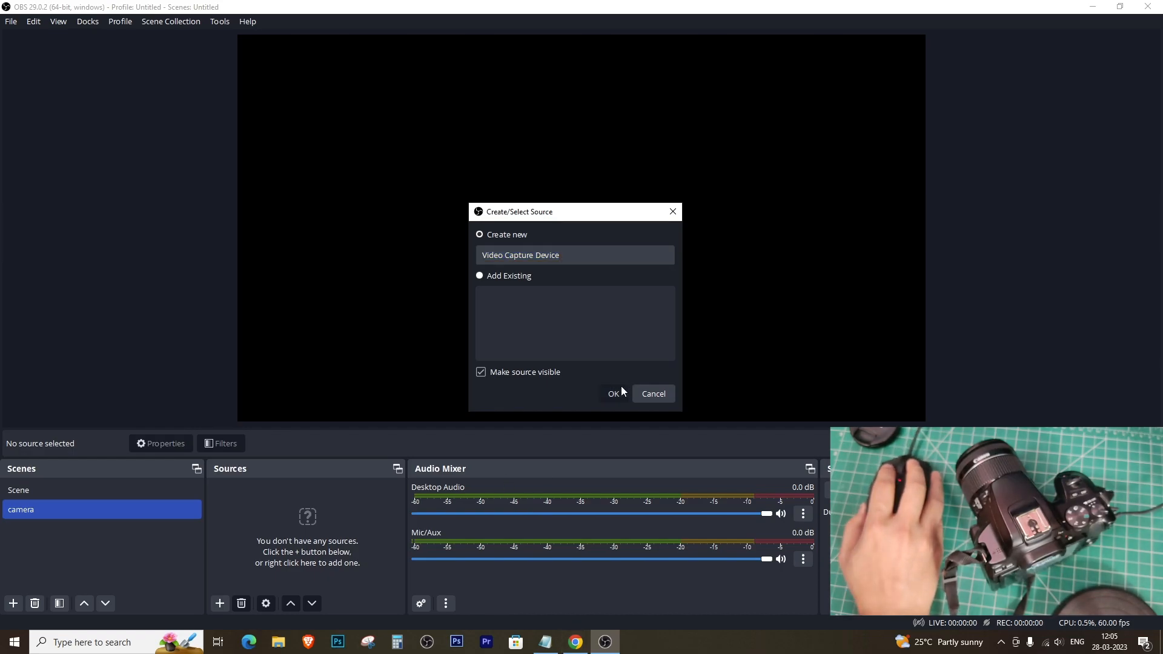
click(613, 392)
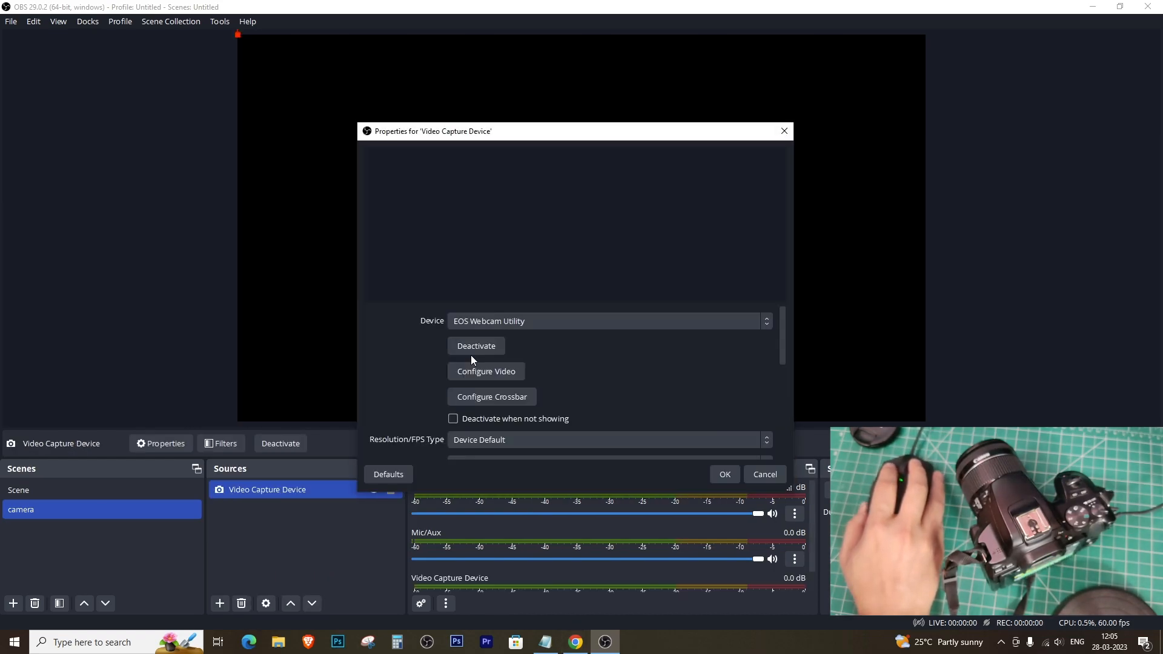
Set the source's device to EOS Webcam Utility so the Canon live feed fills the preview
click(765, 319)
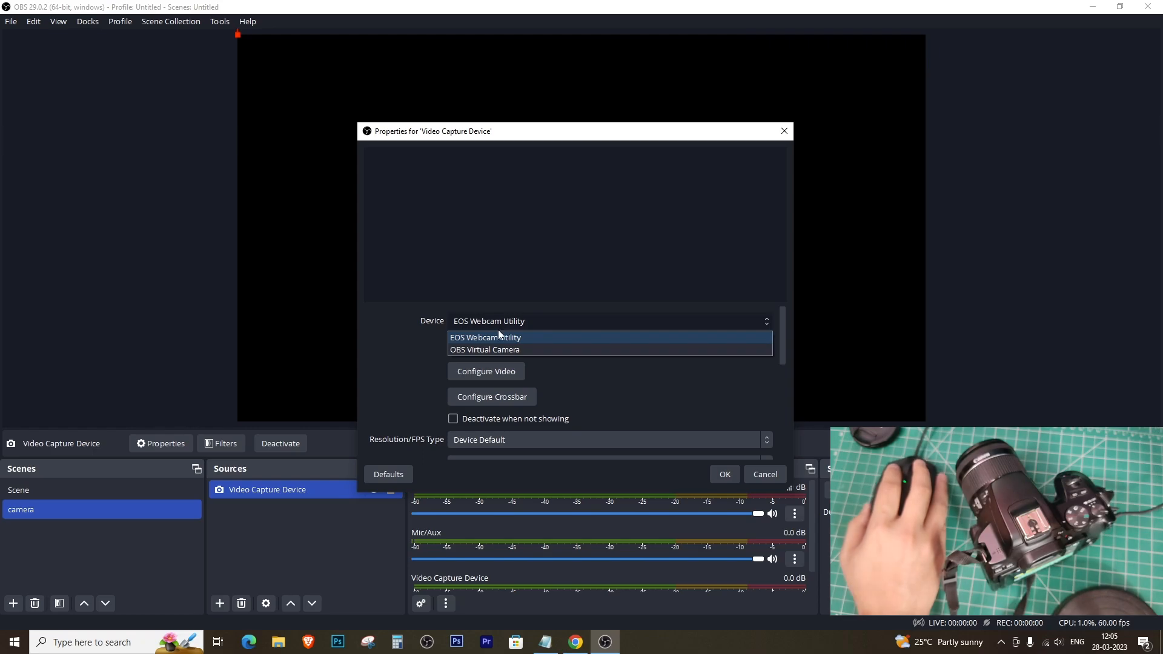
click(723, 474)
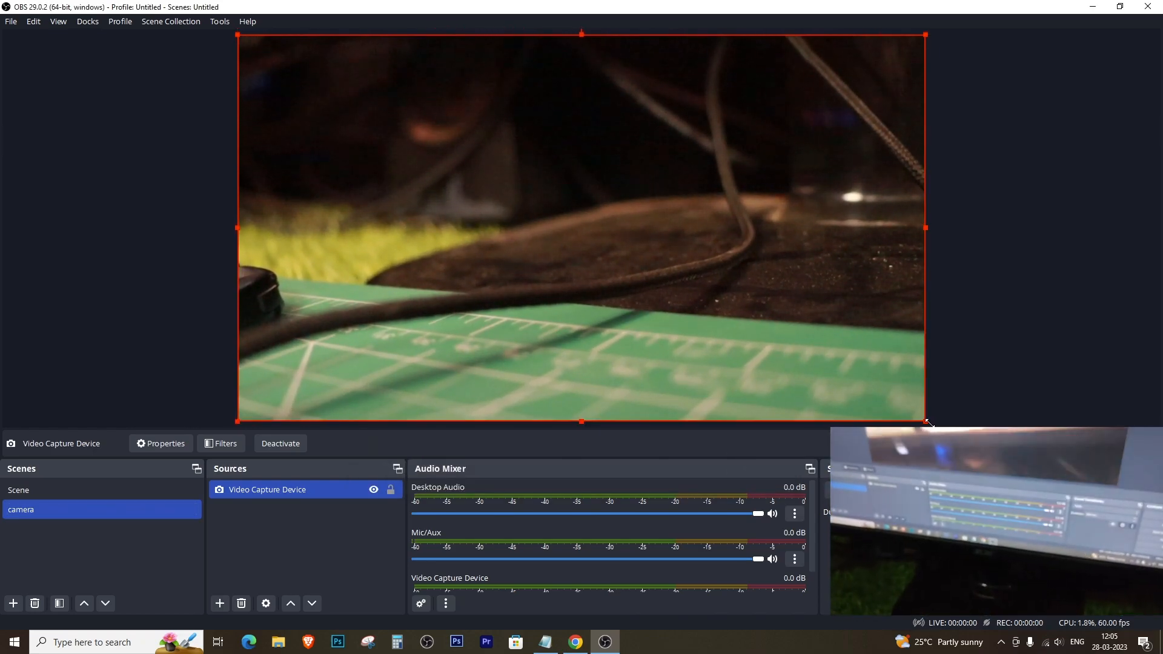
click(977, 250)
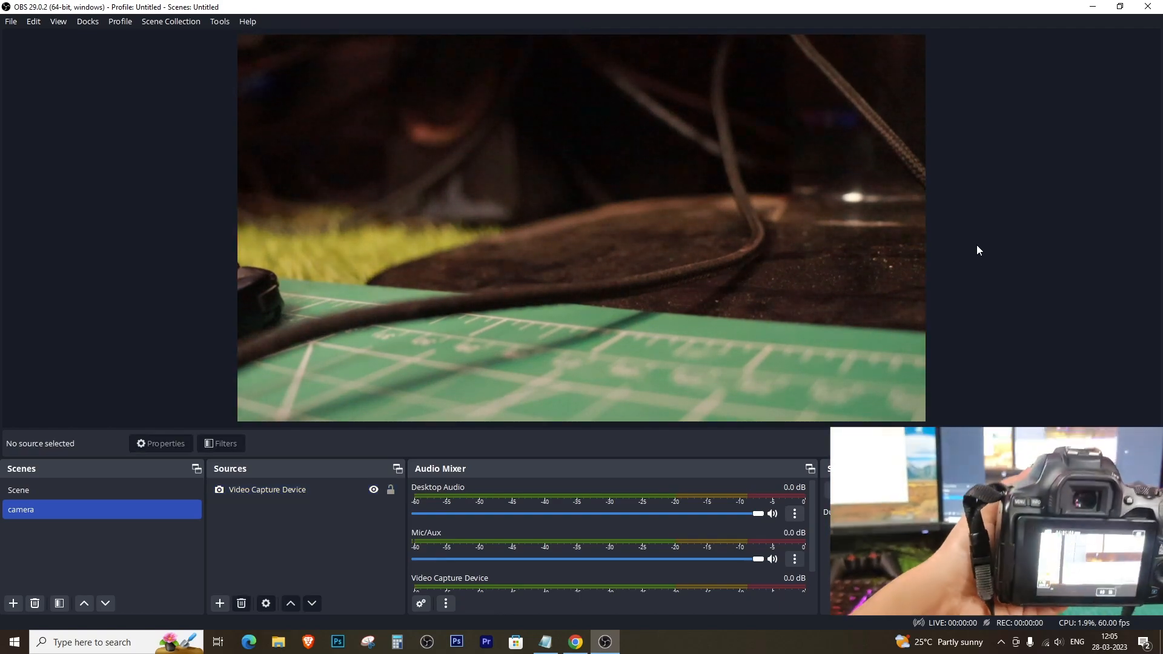